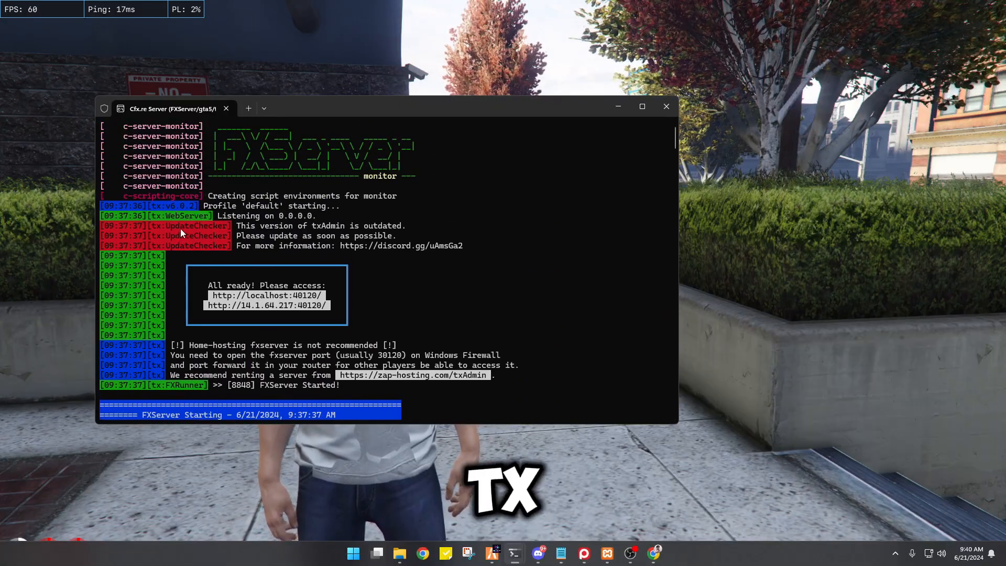
mouse_move(194, 254)
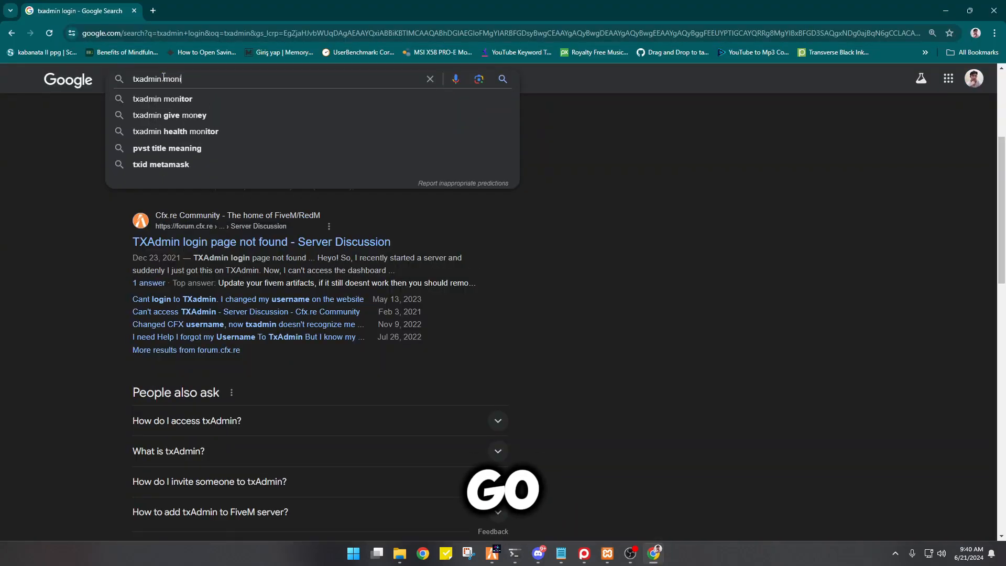
Download monitor.zip from the tabarra/txAdmin v7.2.2 release and show it in Downloads
left_click(162, 99)
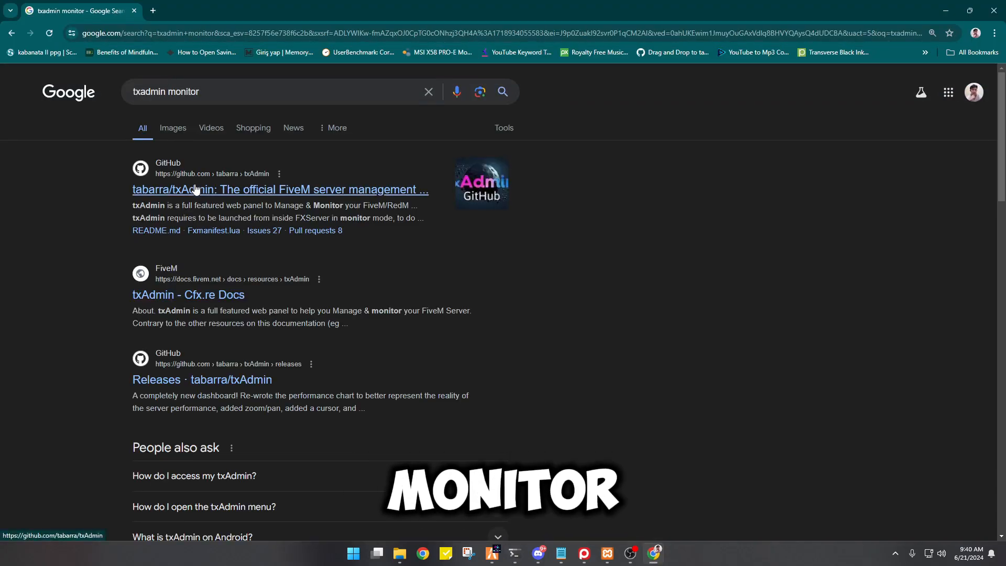
left_click(281, 189)
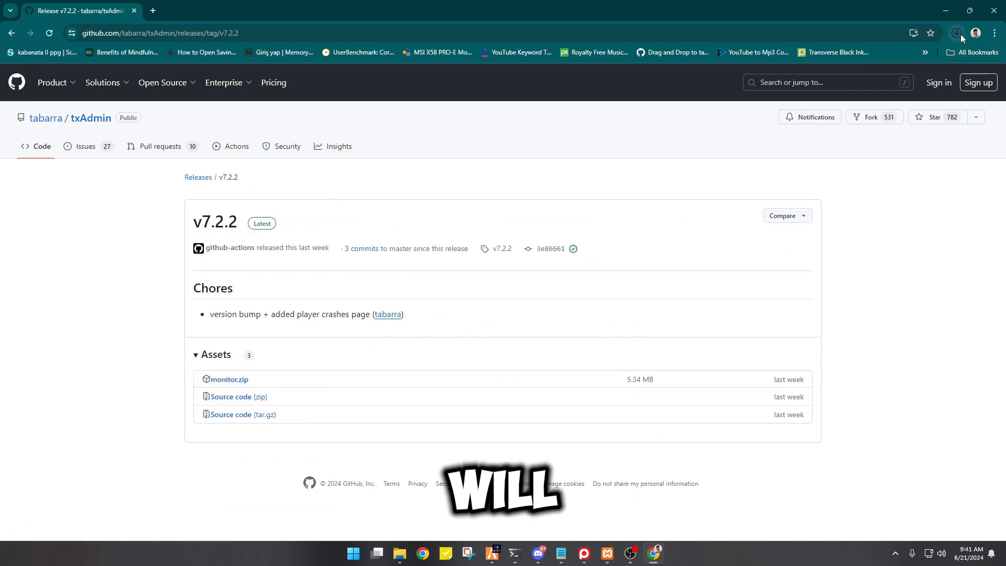
left_click(956, 33)
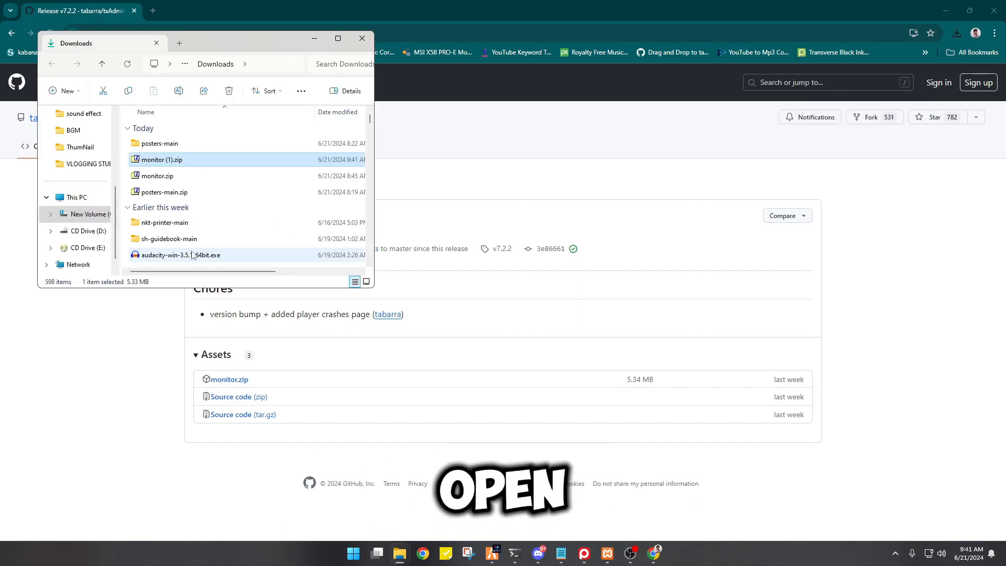
Extract monitor (1).zip into its own monitor (1) folder via 7-Zip
left_click(337, 37)
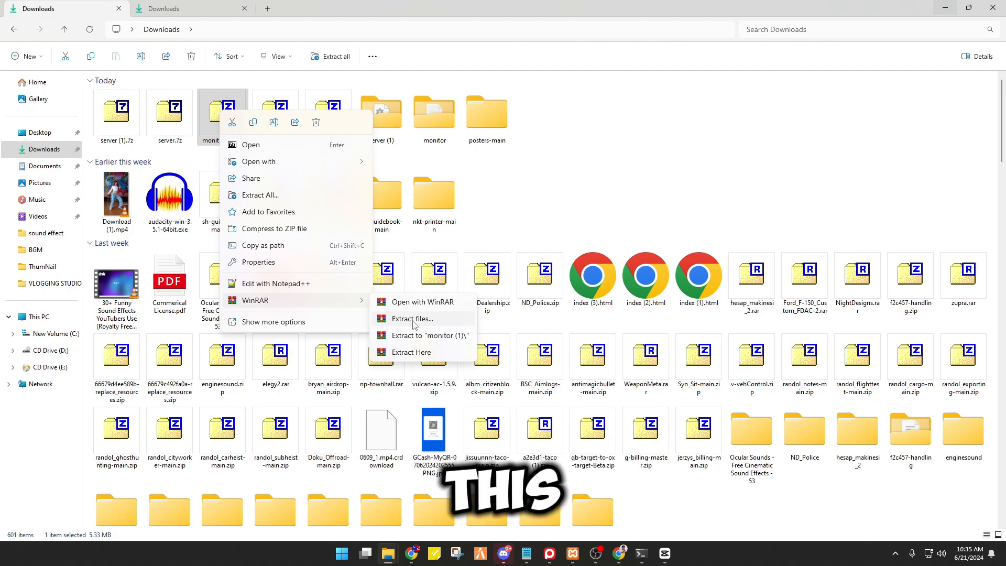
left_click(411, 319)
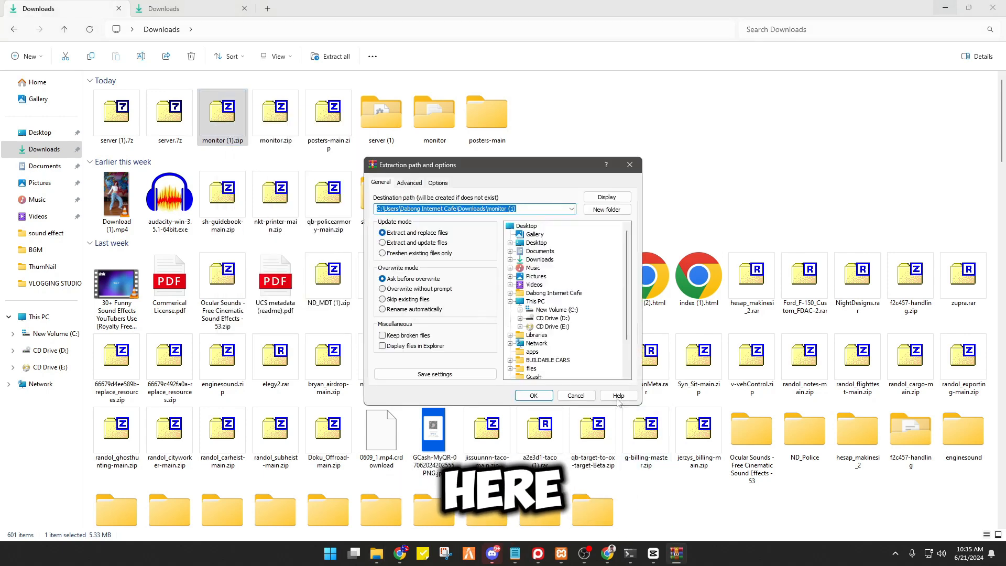
right_click(222, 116)
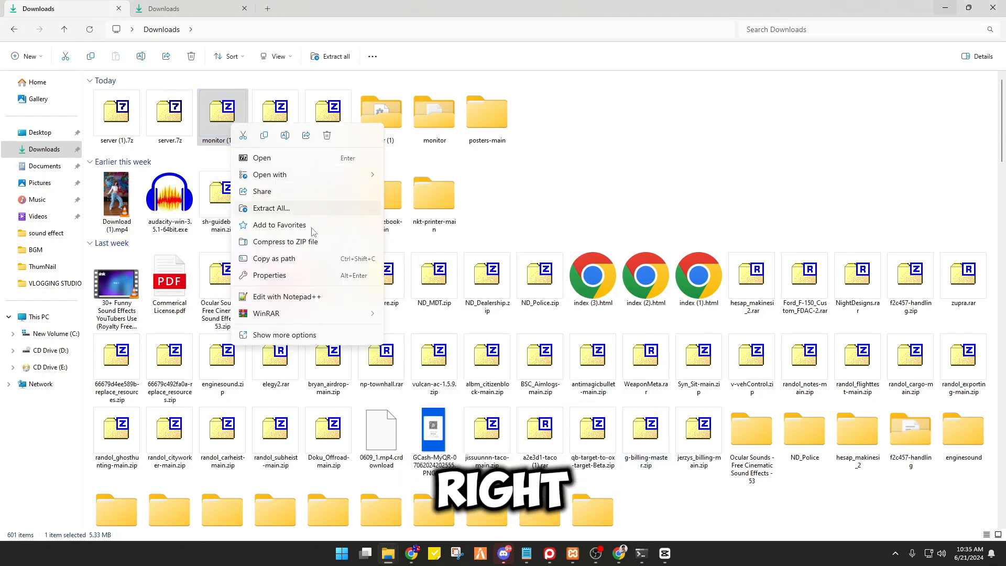
left_click(282, 334)
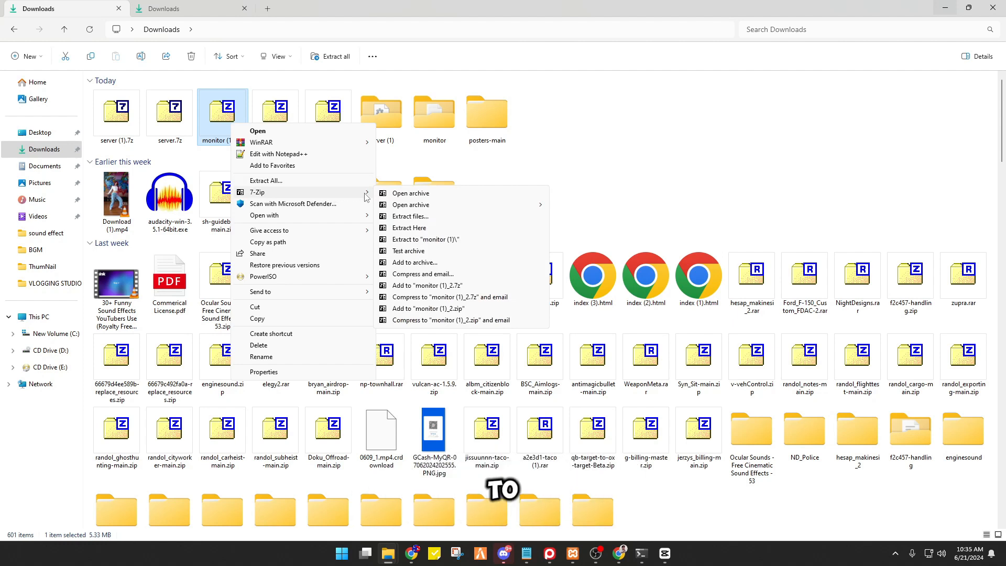
mouse_move(409, 251)
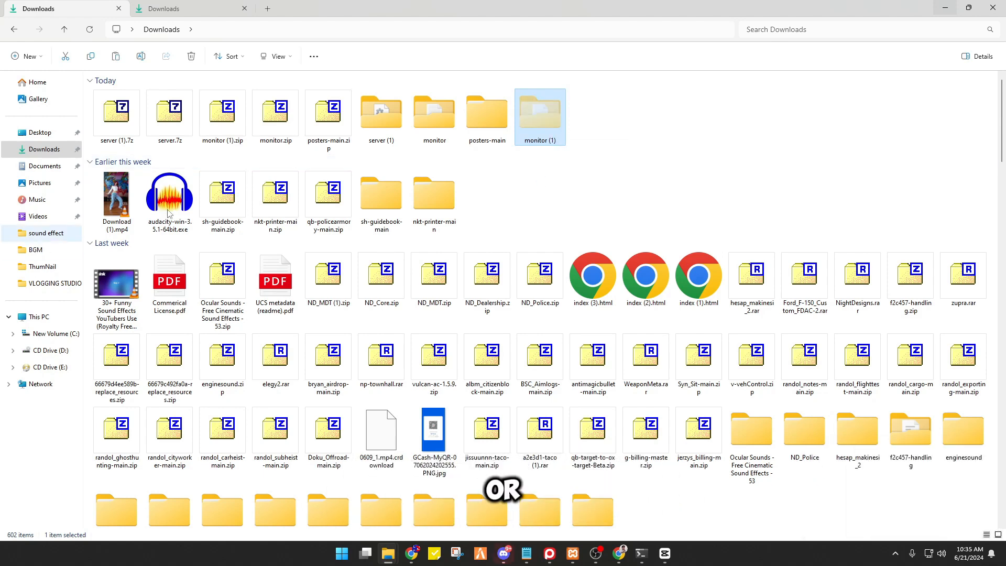
Navigate from Documents through server and citizen into the system_resources folder
right_click(540, 116)
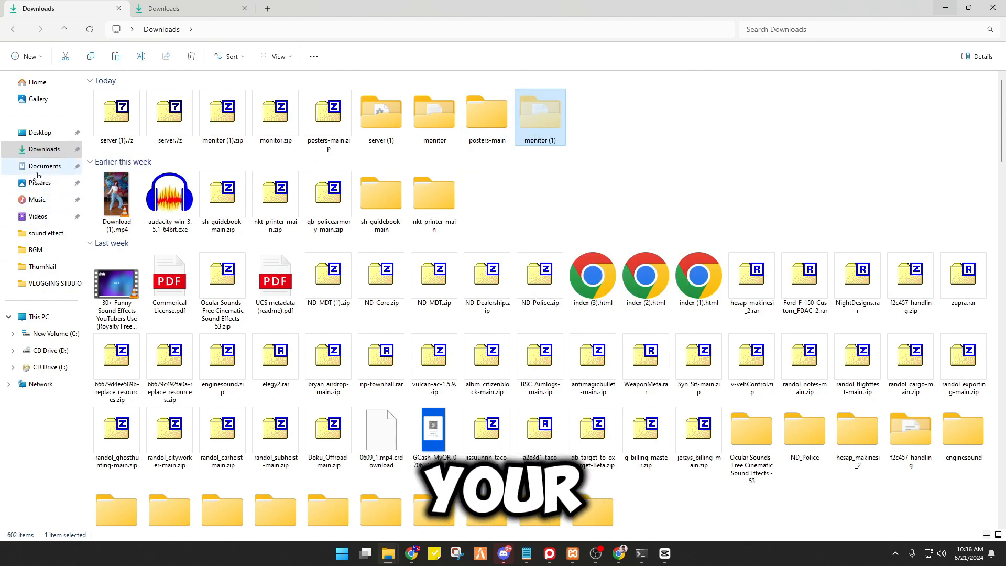
left_click(44, 166)
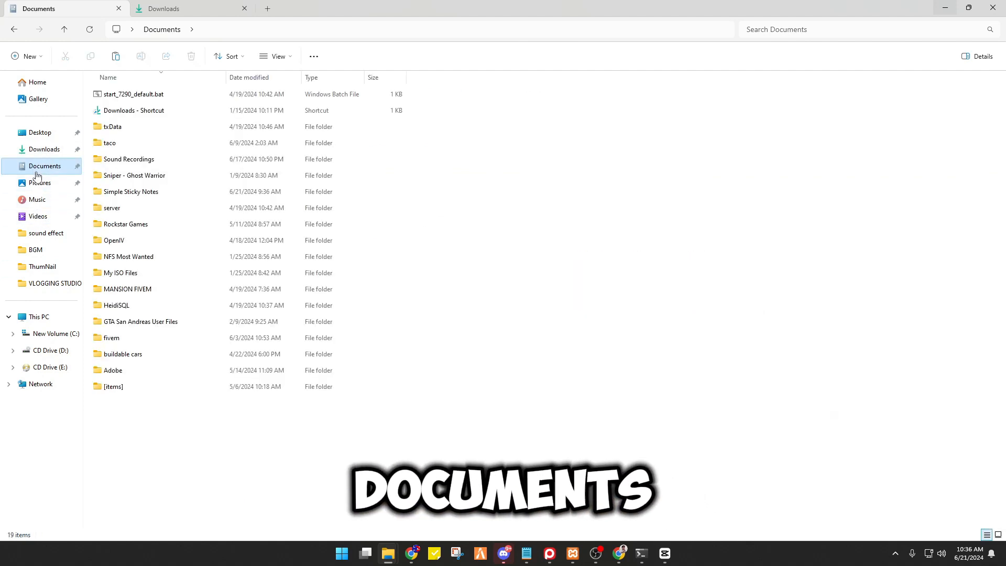
left_click(112, 208)
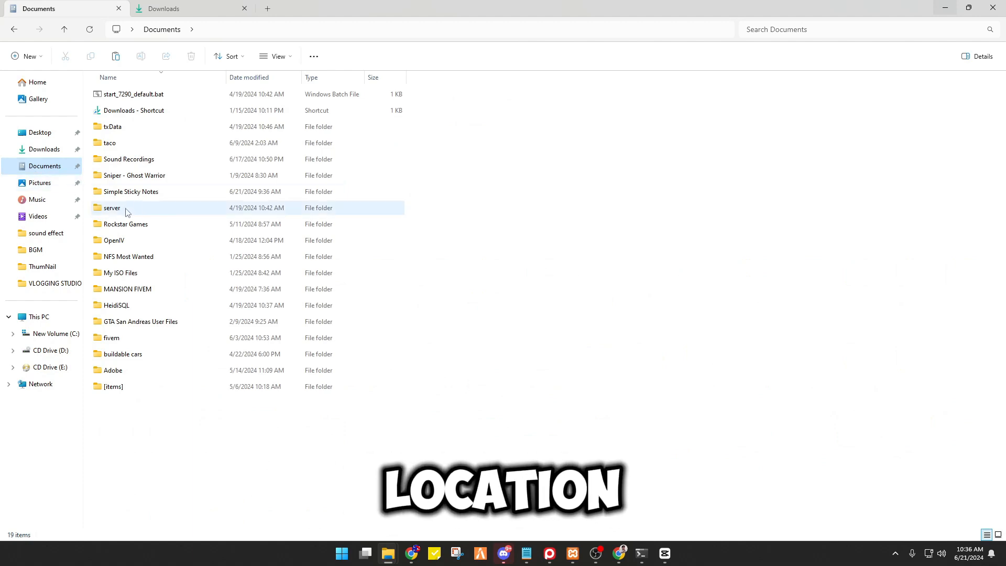
double_click(111, 208)
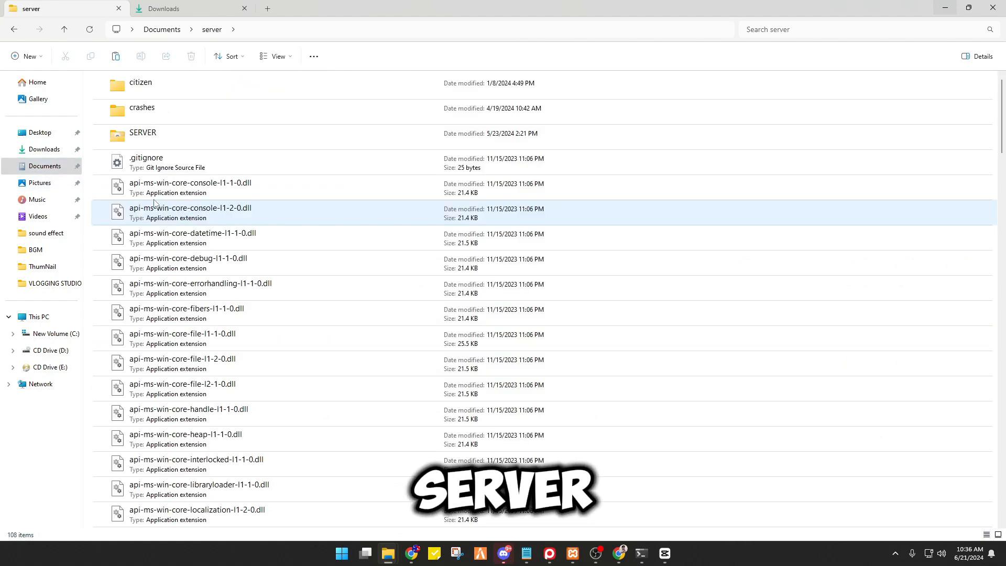
double_click(142, 132)
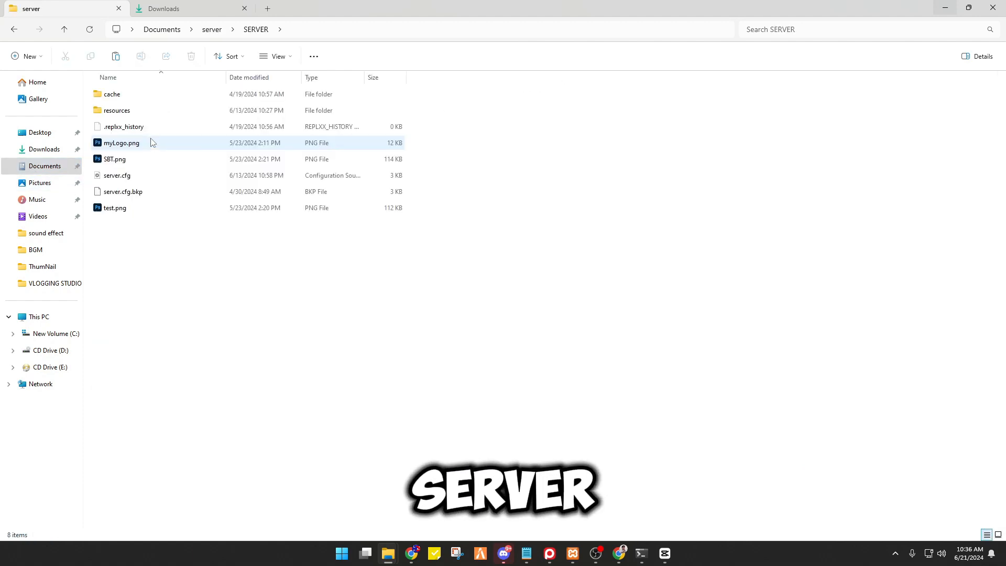
double_click(118, 109)
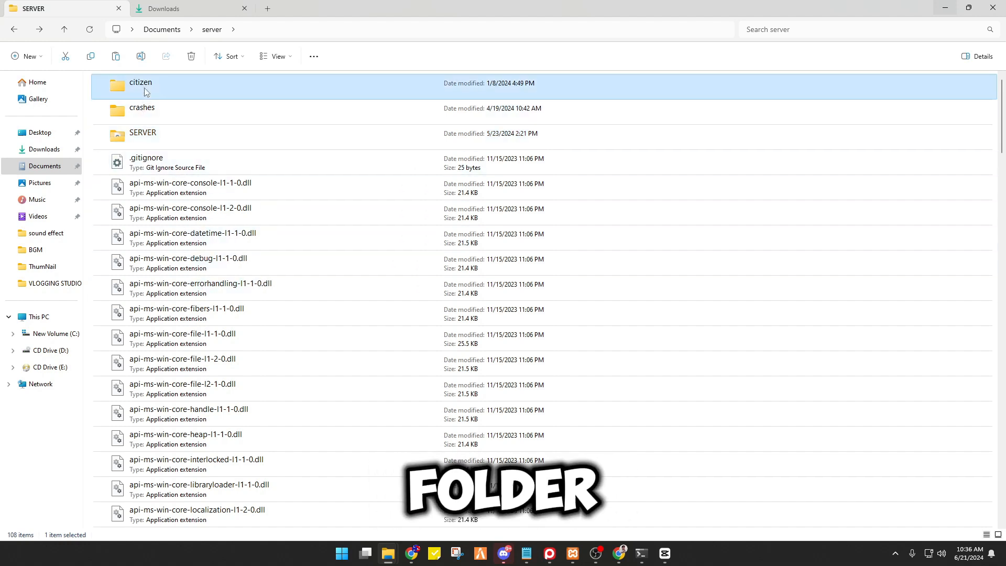
double_click(141, 83)
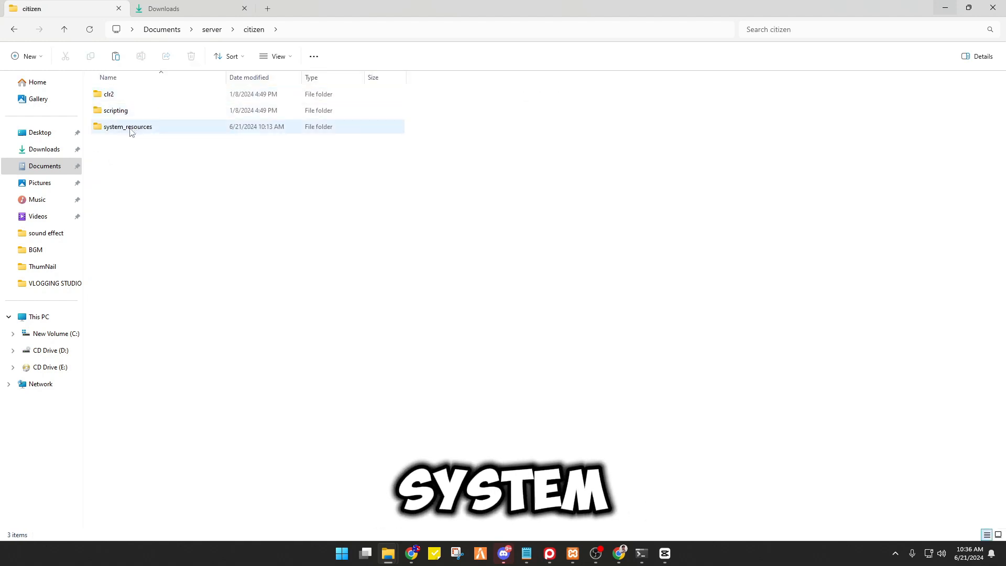
double_click(128, 126)
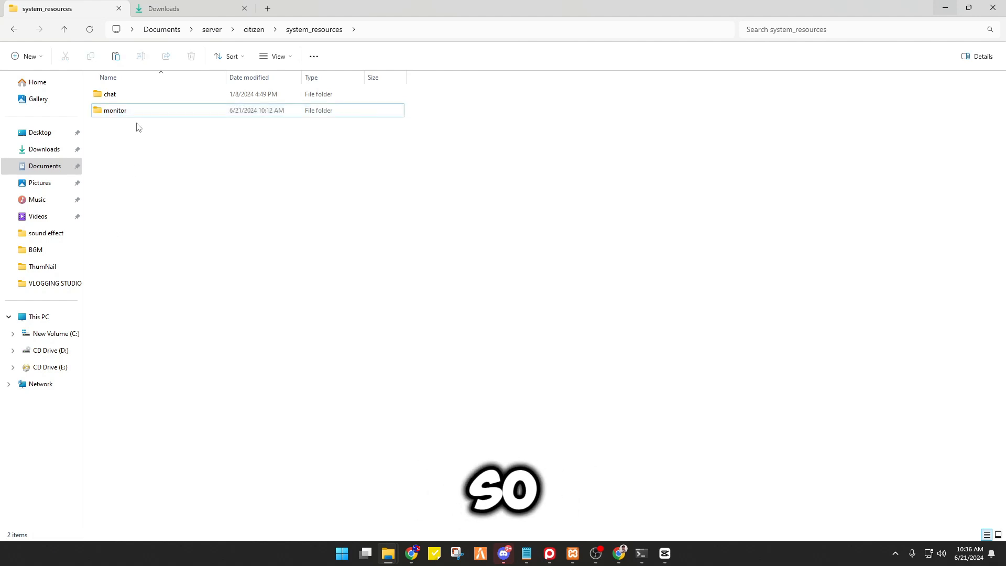
Rename the 'monitor (1)' folder to monitor, removing the ' (1)' suffix
left_click(115, 109)
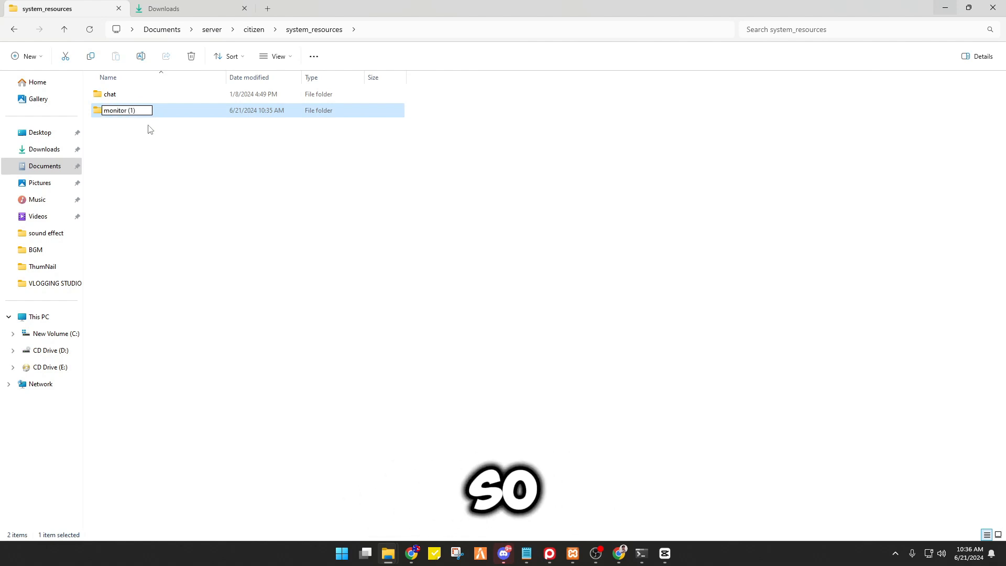
key("Backspace")
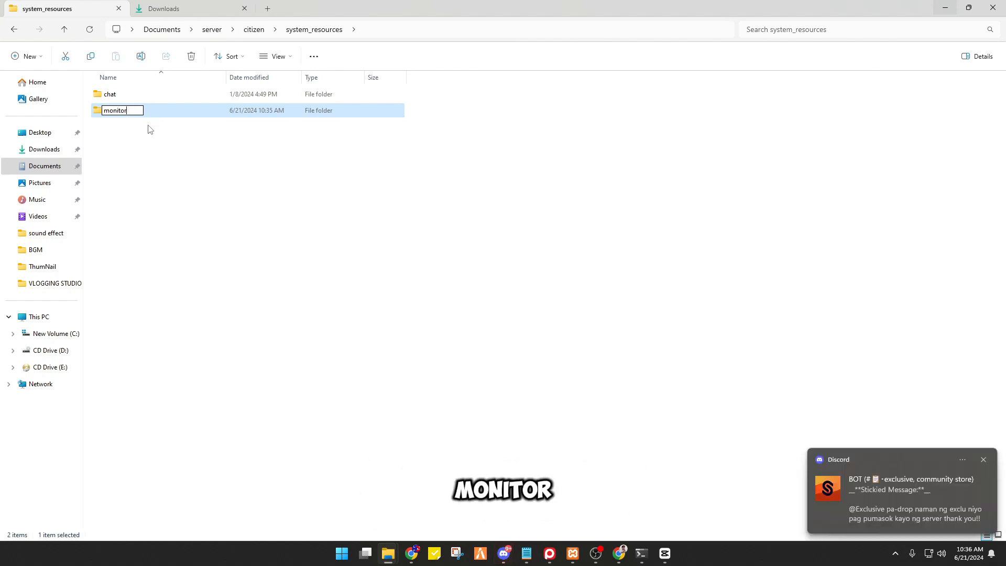
key("enter")
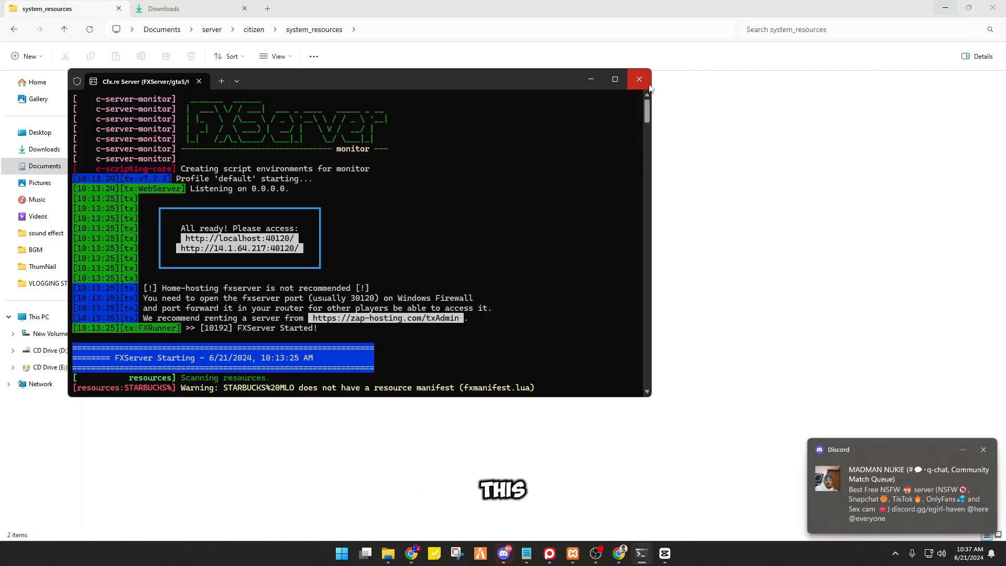
Close the running Cfx.re Server window and relaunch FXServer.exe from the server folder
left_click(638, 79)
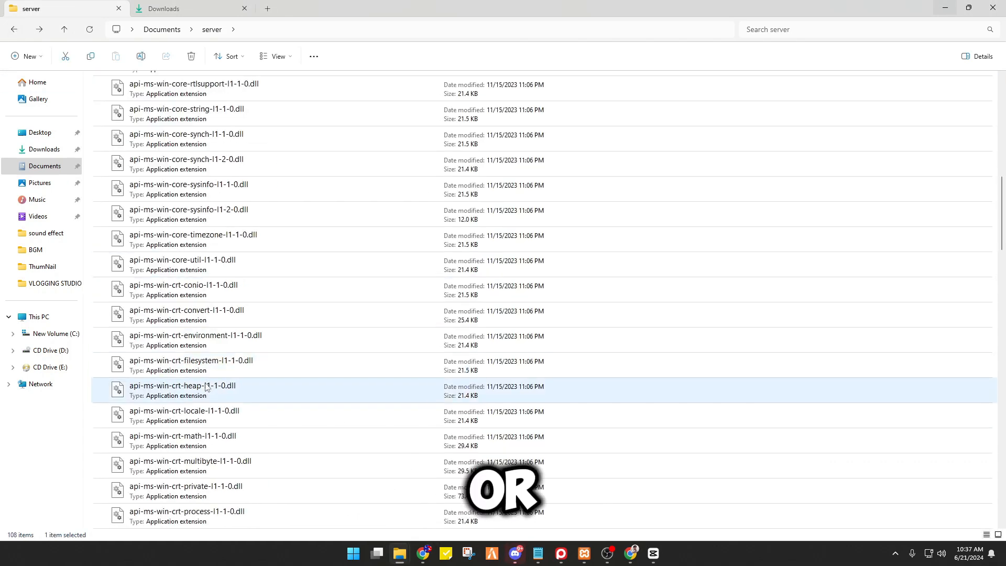
scroll("down", 3)
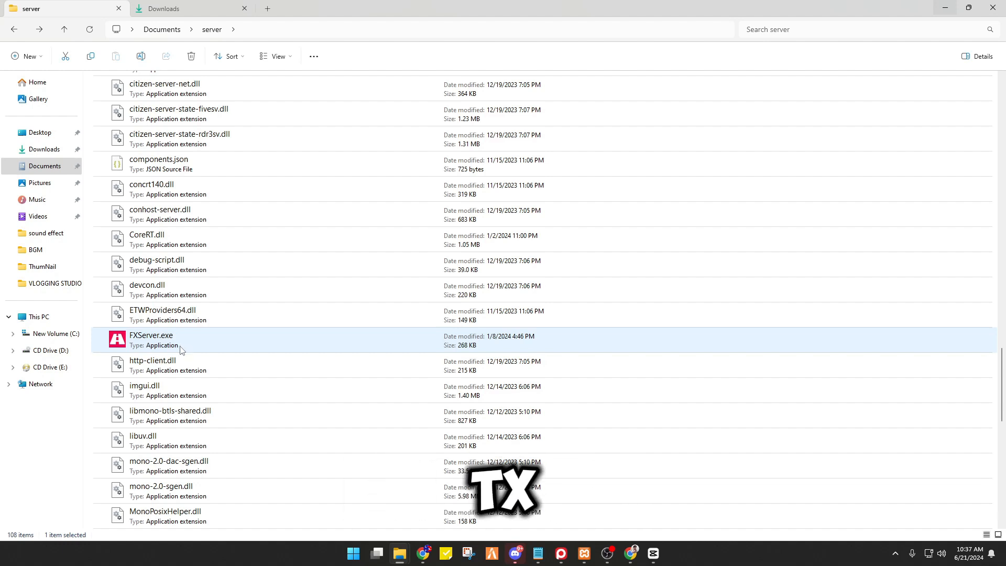
double_click(151, 341)
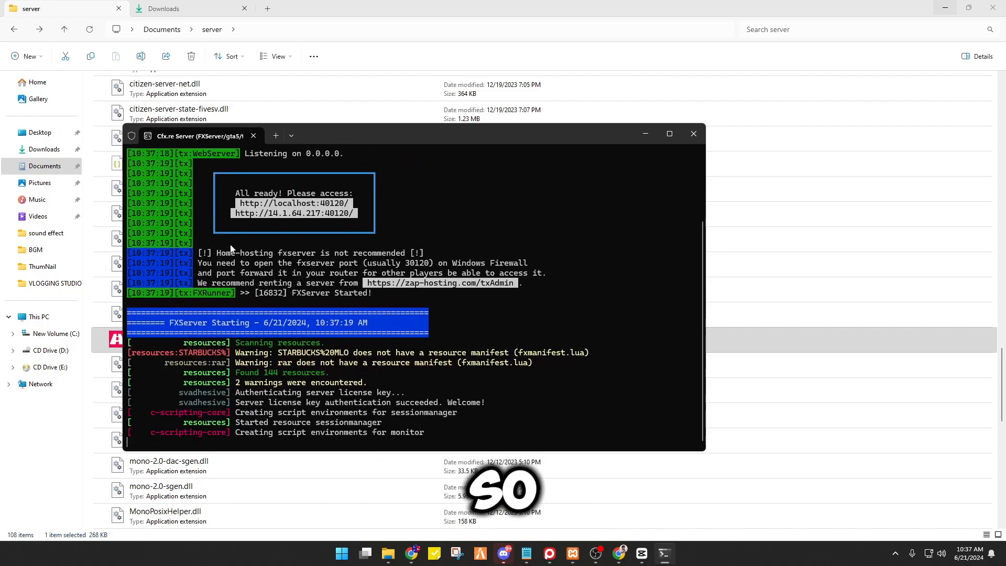
scroll("down", 3)
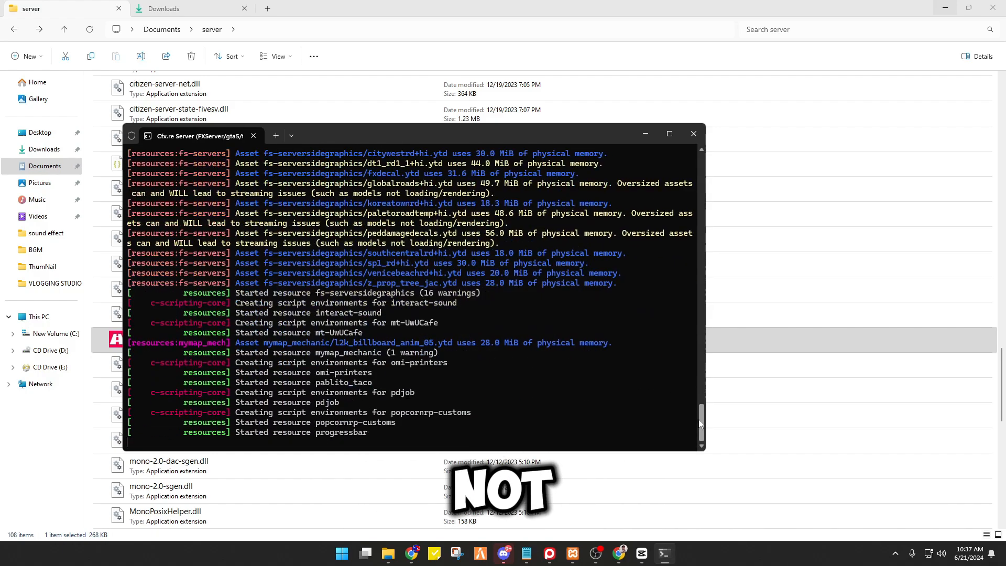
scroll("down", 3)
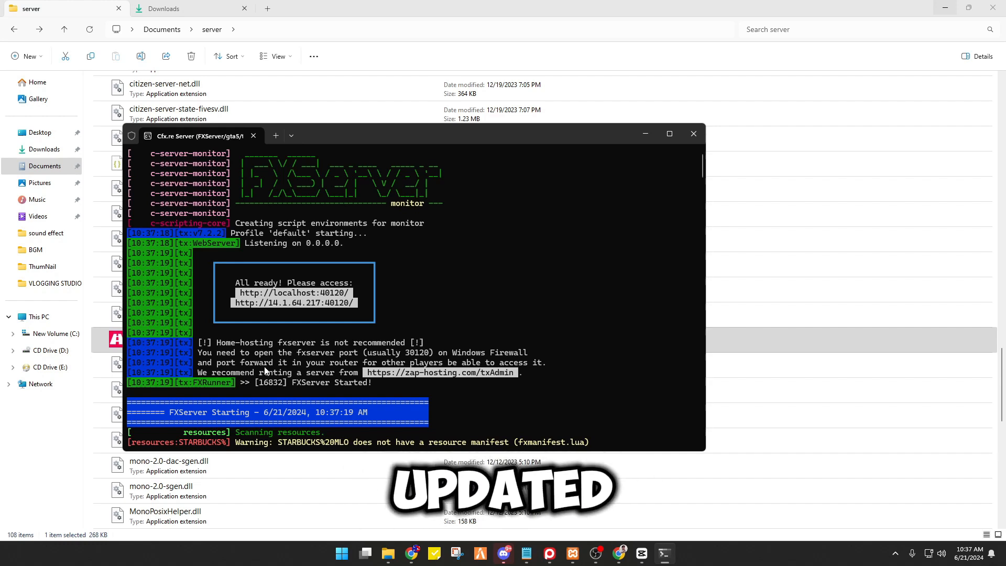
Launch FiveM and connect to the local server until spawn selection appears
left_click(341, 554)
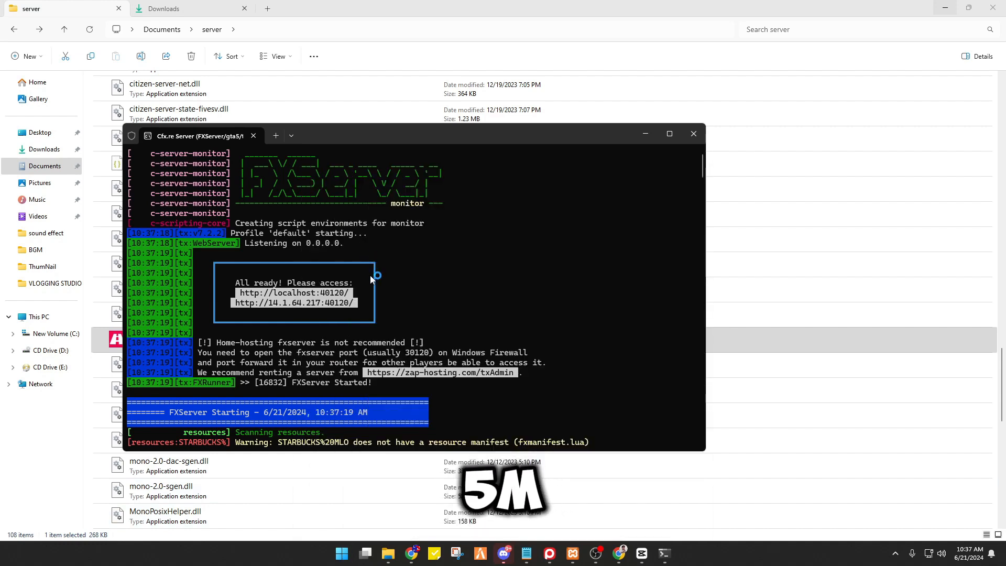
mouse_move(531, 301)
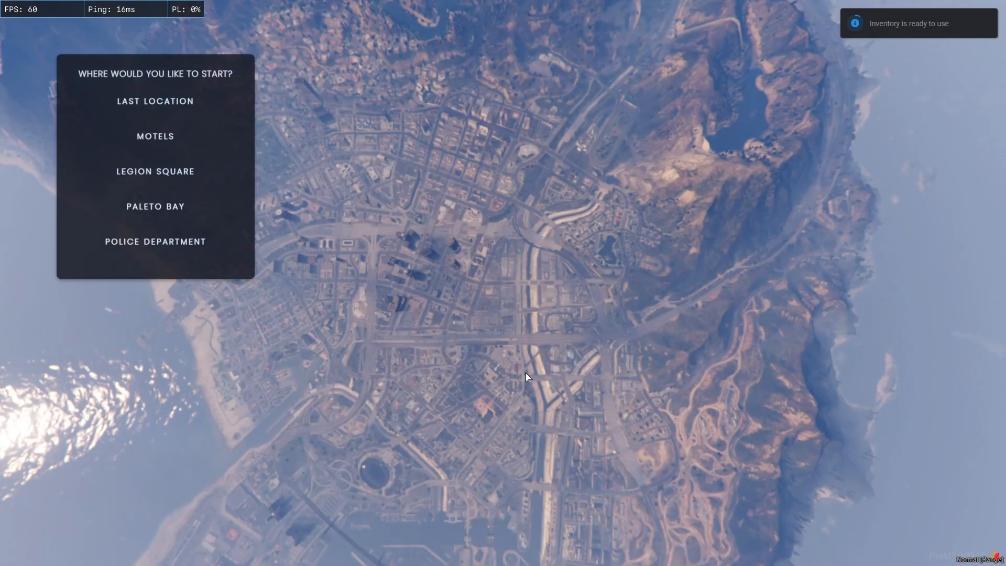
Spawn at Last Location, revive with /re, and bring up the txAdmin menu with /tx
left_click(155, 100)
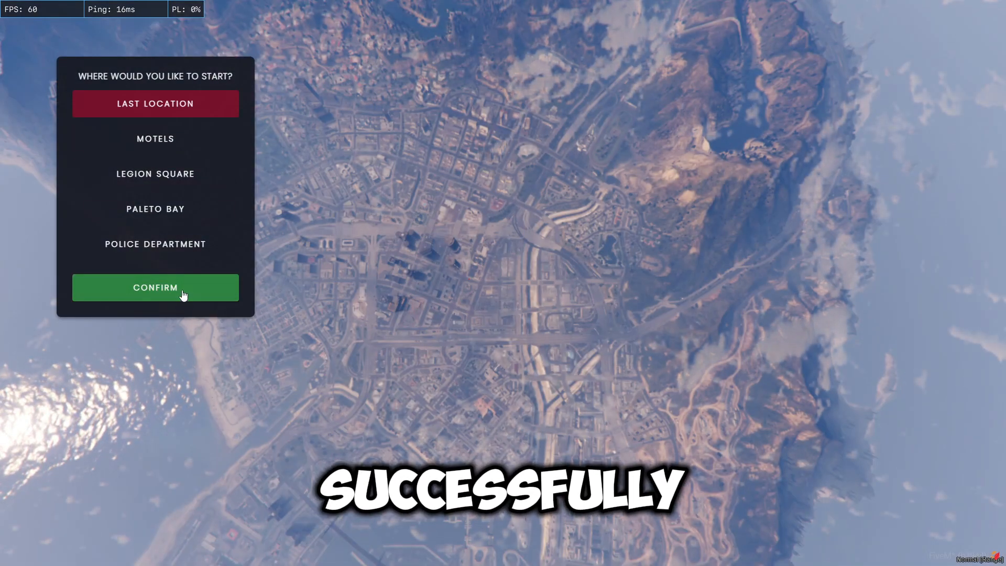
left_click(155, 287)
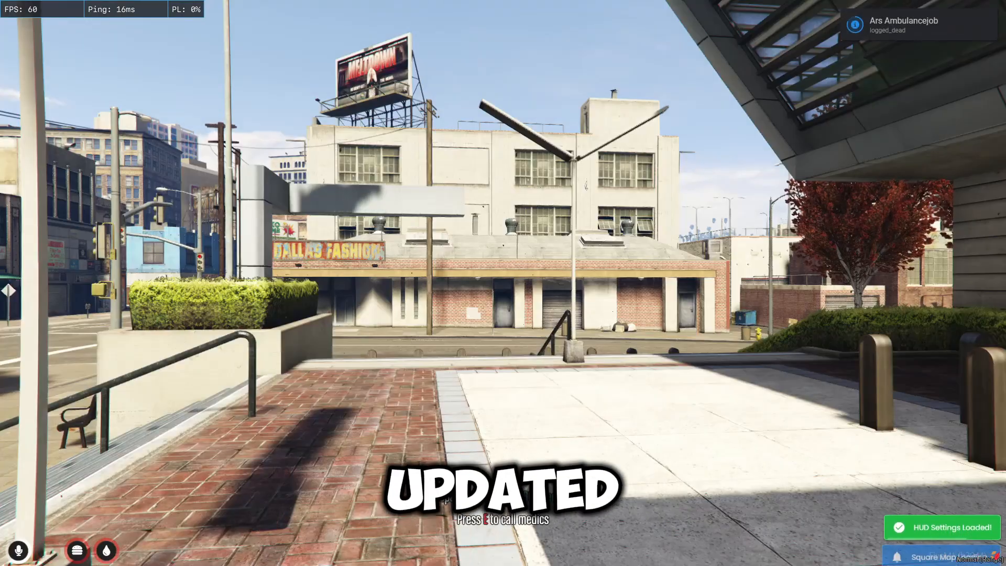
type("/re")
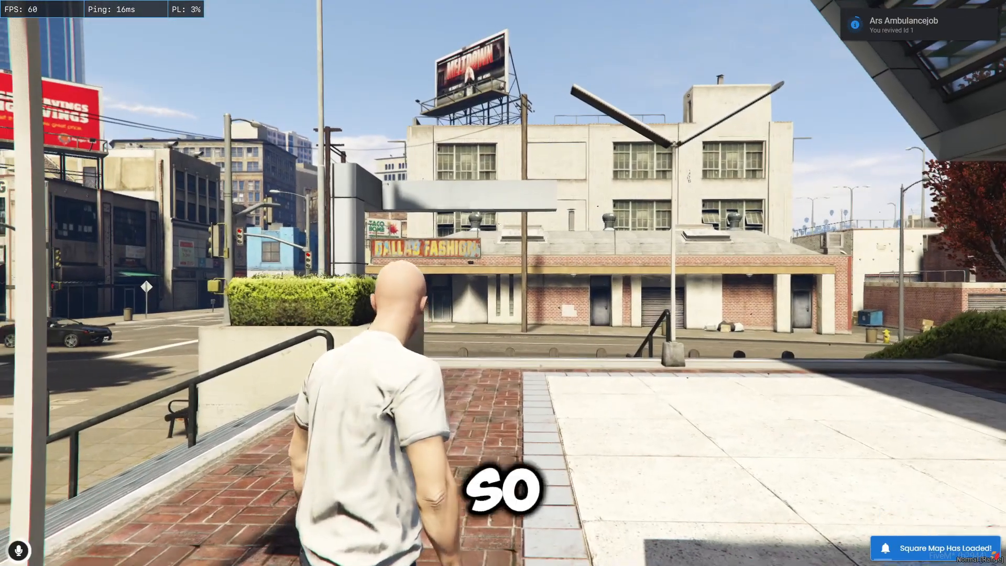
type("/tx")
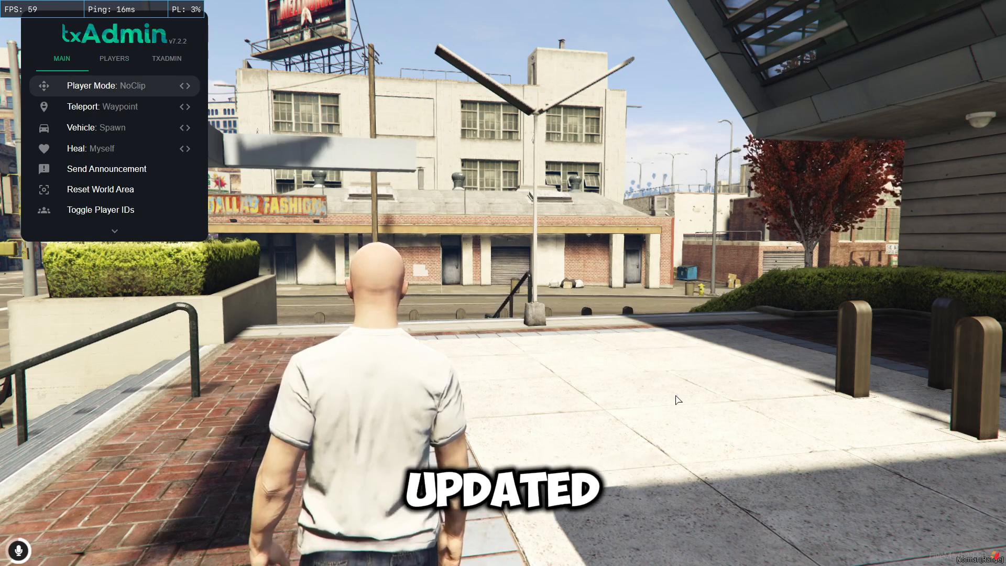
Open the full TXADMIN panel and move to the Confirm Password field
left_click(166, 58)
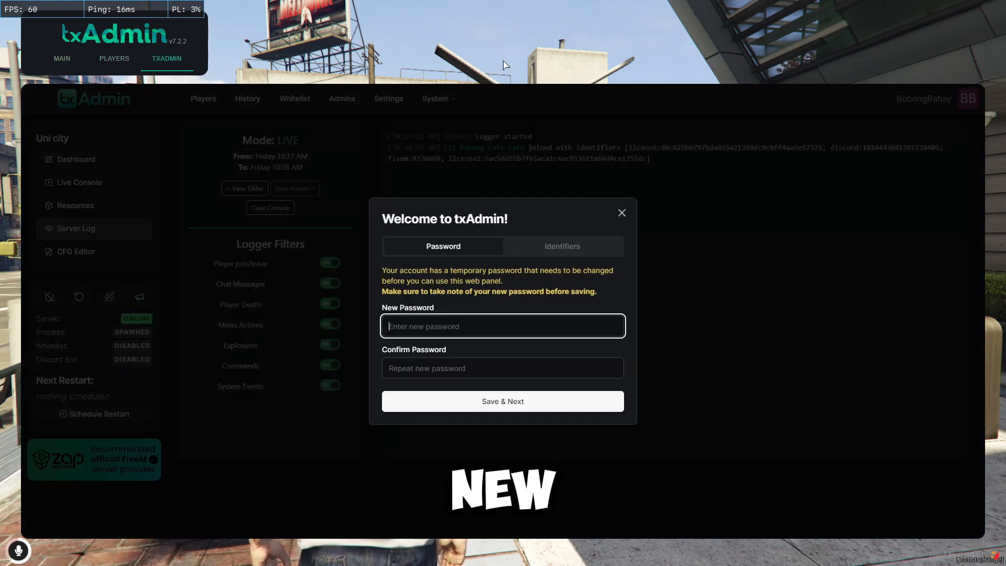
mouse_move(72, 323)
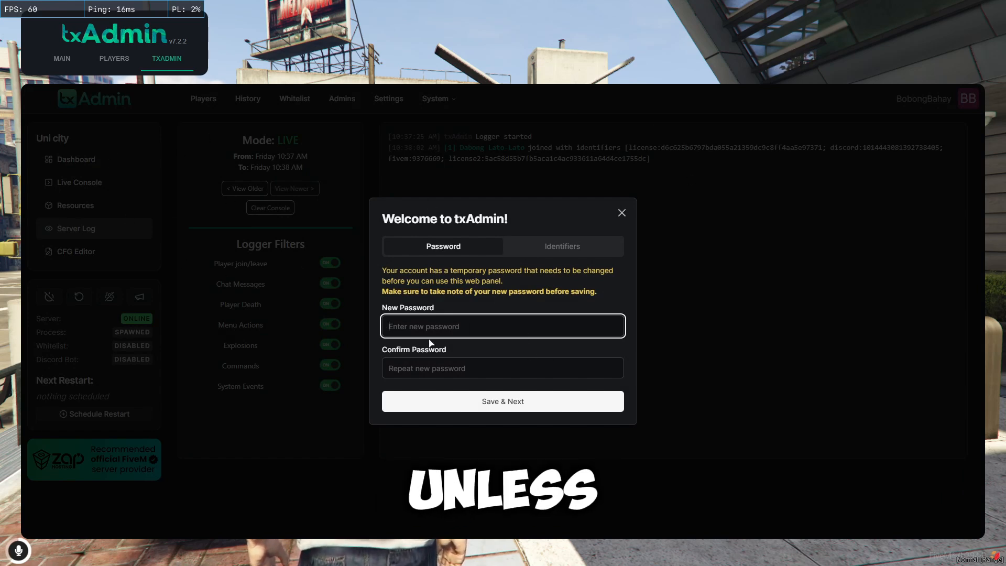
left_click(503, 368)
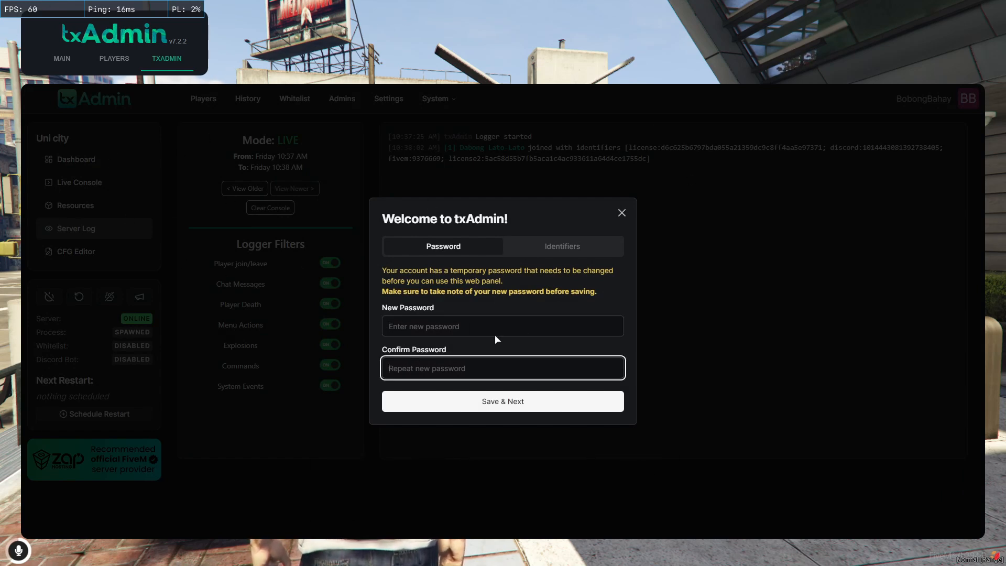